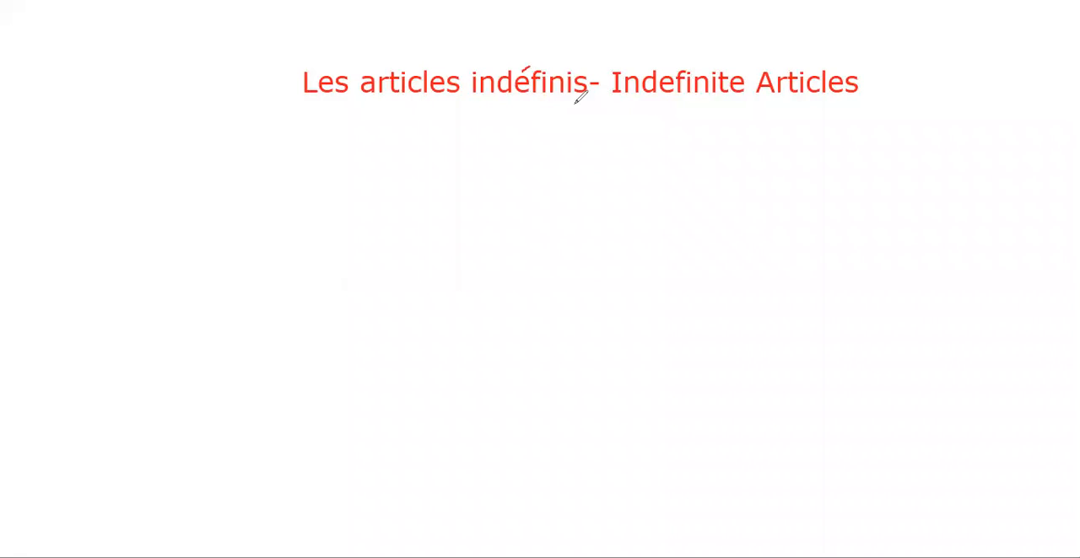
mouse_move(200, 237)
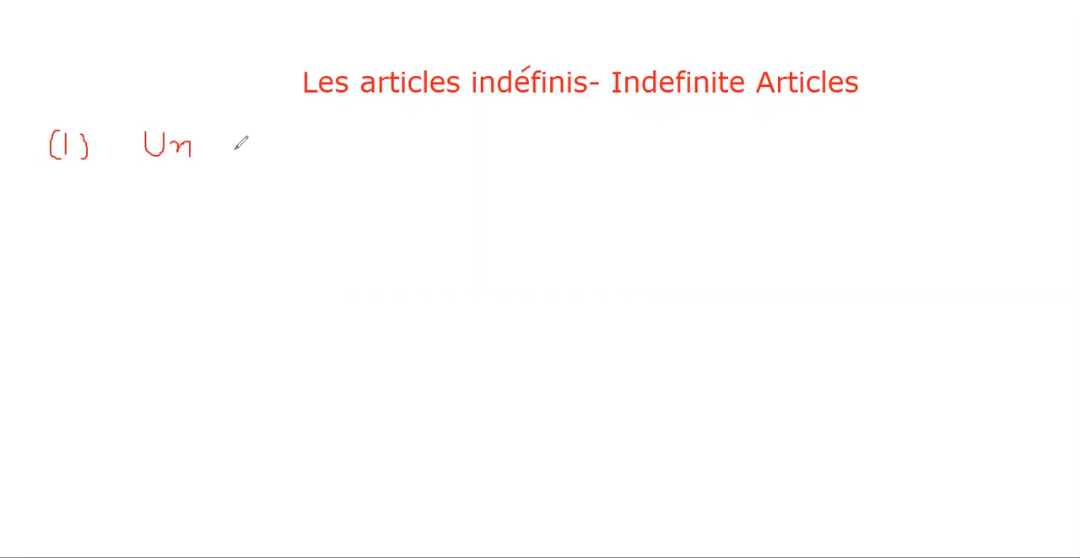
- Handwrite '(1) Un + Mas. Singular words' in red beneath the indefinite articles title
drag(224, 147, 304, 139)
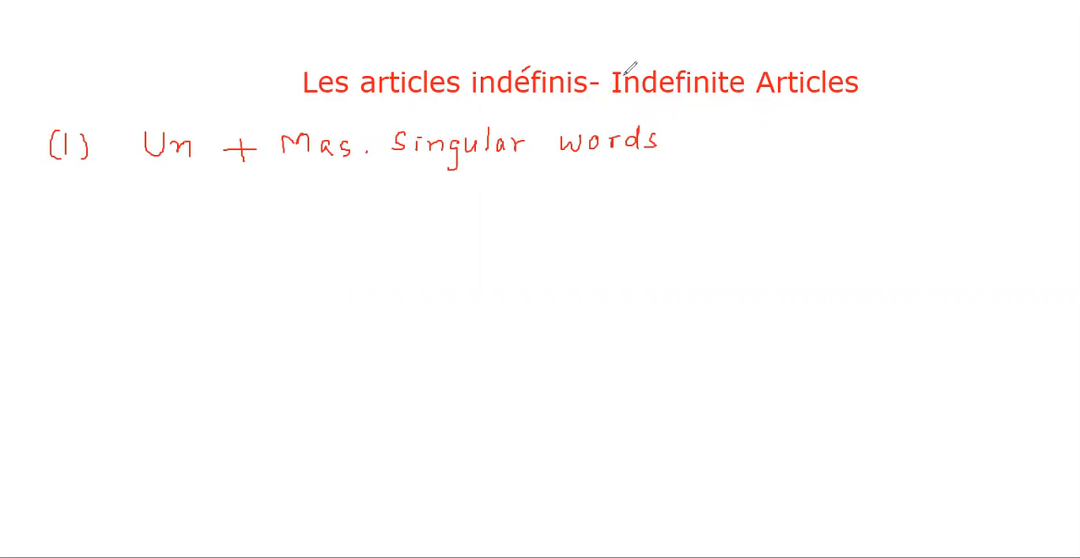
mouse_move(213, 220)
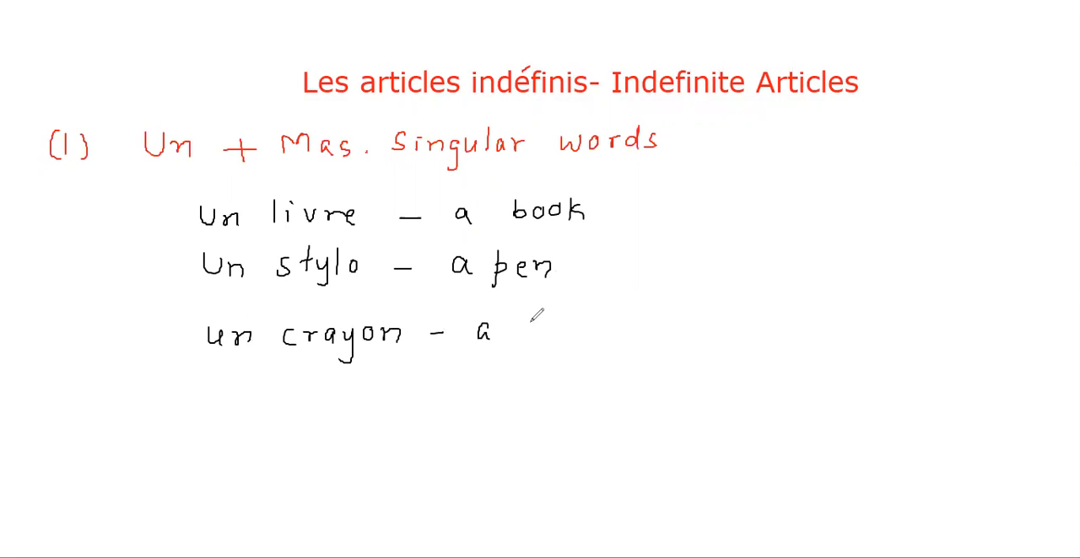
- In black, list un livre, un stylo, un crayon, un téléphone and un homme with translations
text(pencil)
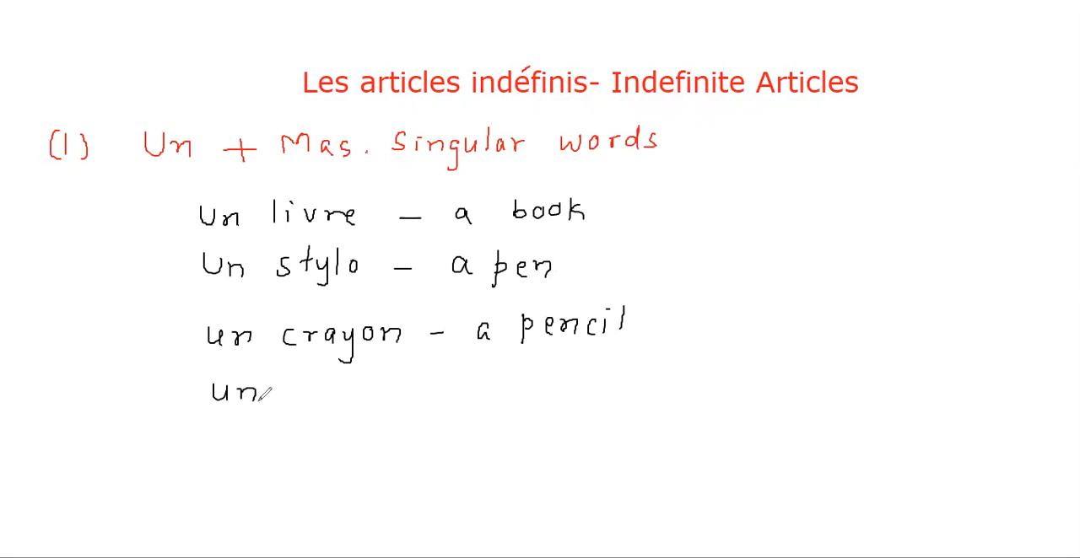
text(télé)
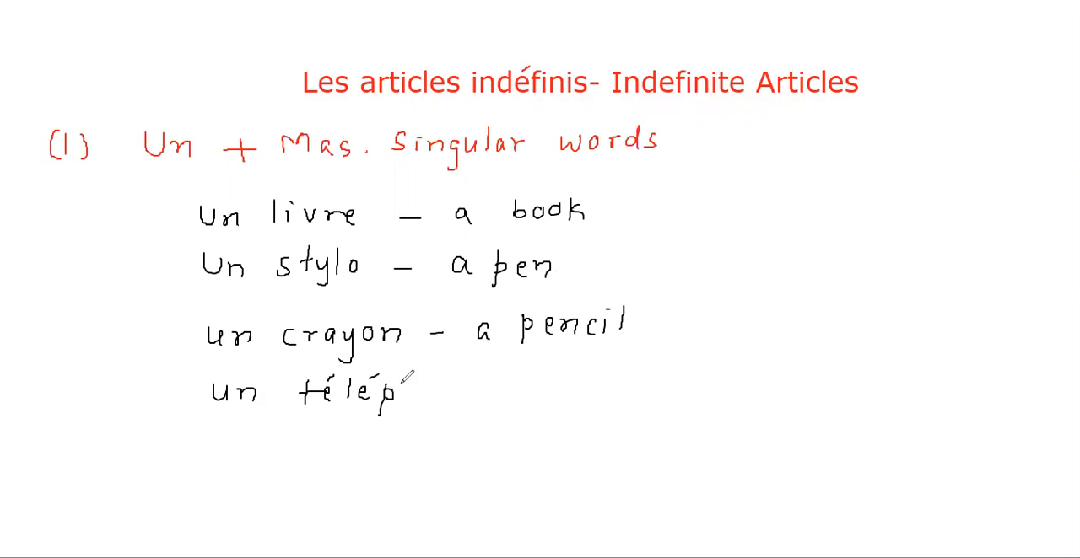
text(phone)
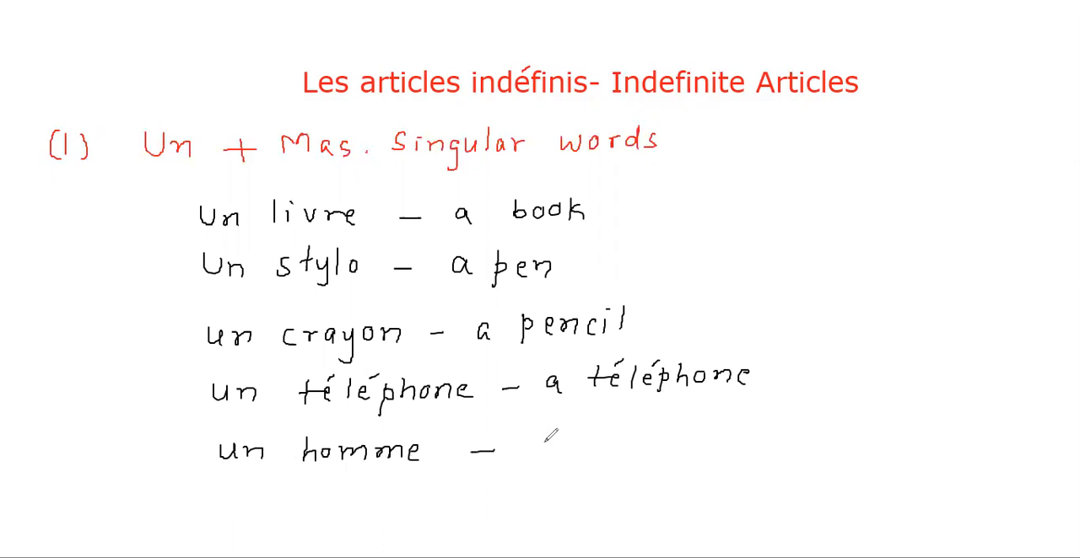
text(a man)
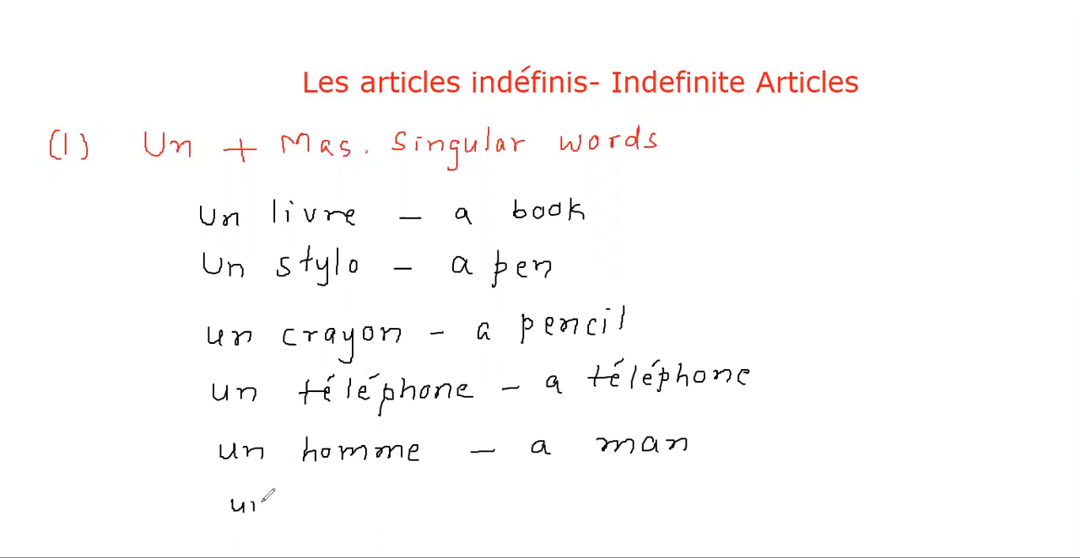
text(parap)
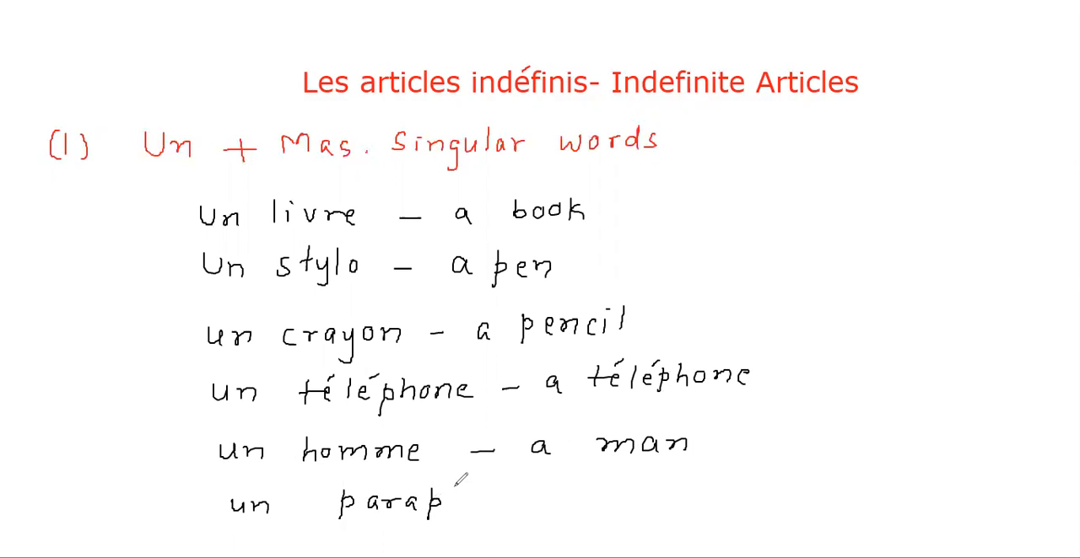
text(luie)
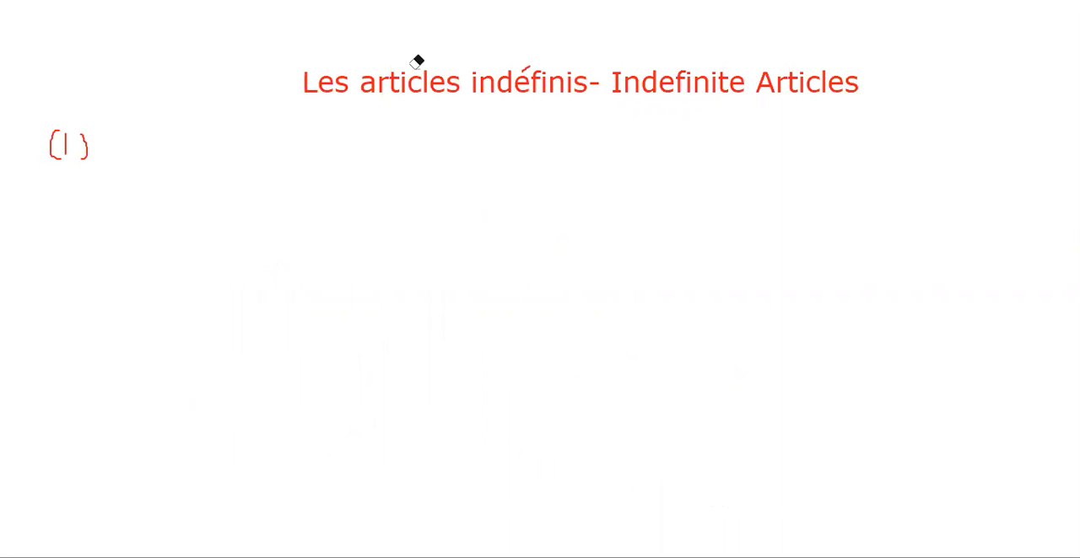
- Erase the Un notes and handwrite 'Une + Fem. Singular words' under the title
drag(126, 127, 152, 156)
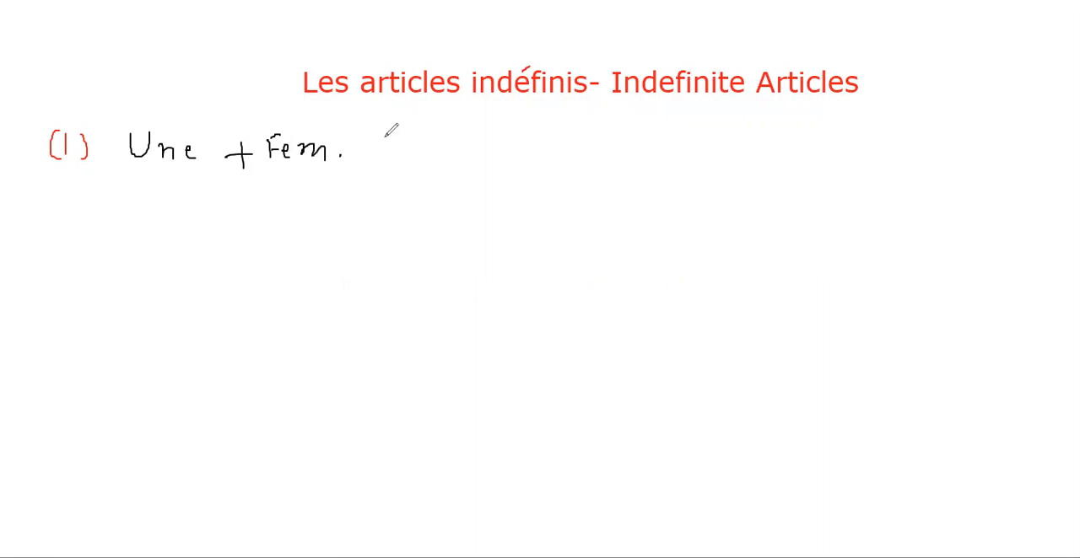
text(Singular words)
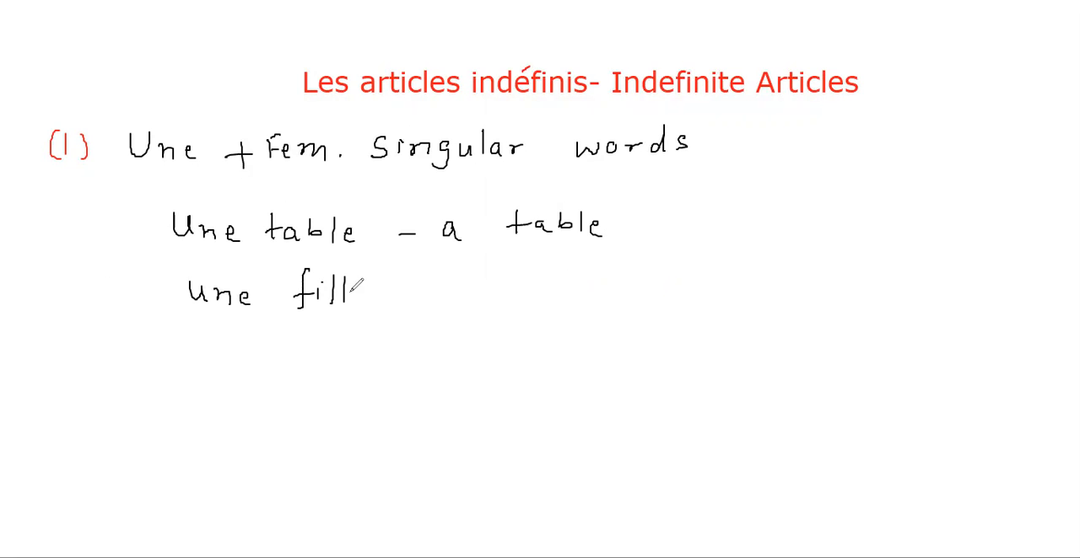
- List une table, fille, image, femme, soeur, leçon, maison and nuit with English meanings
text(le - a girl)
text(Une image)
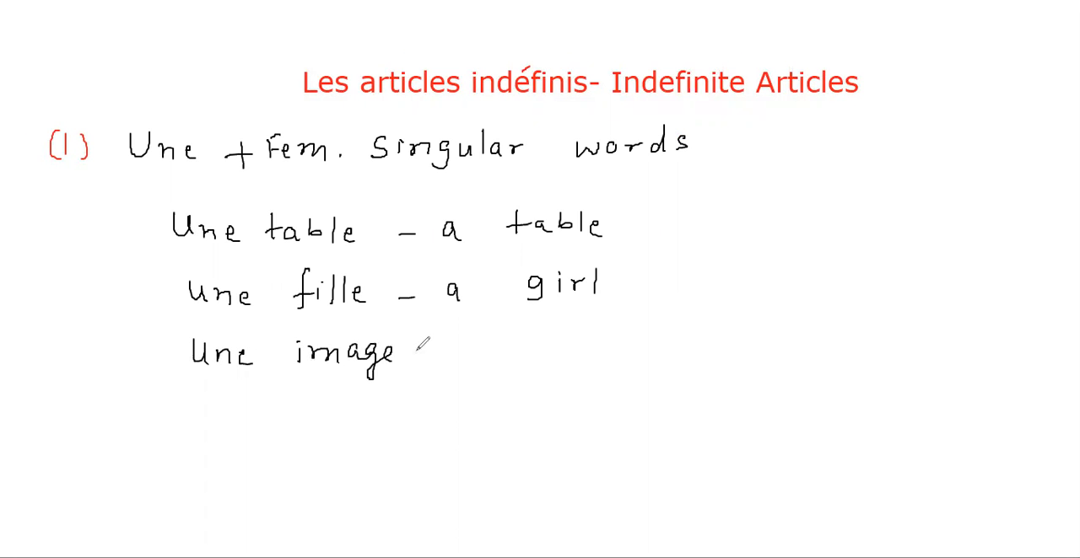
text(- a p)
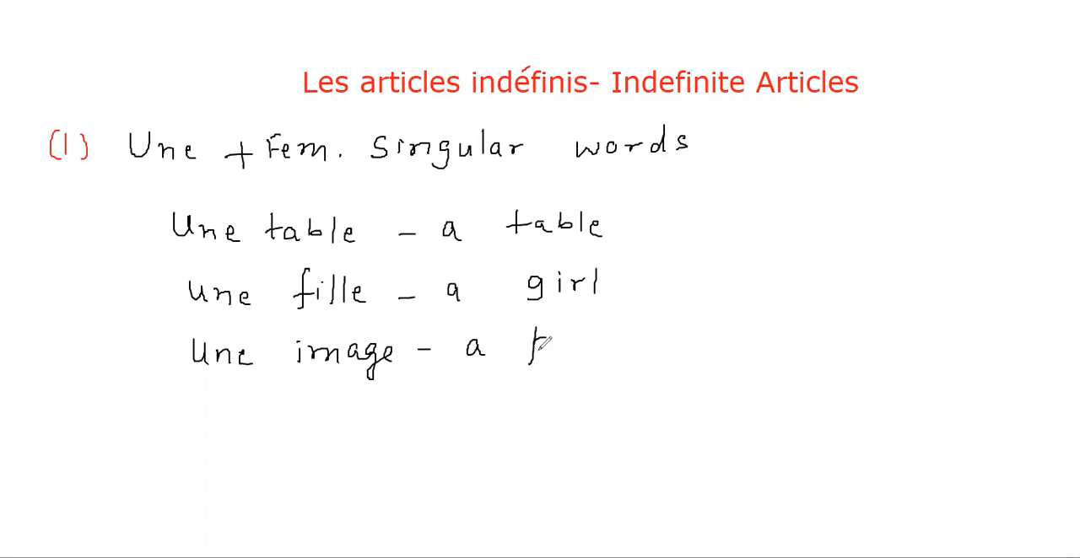
text(picture)
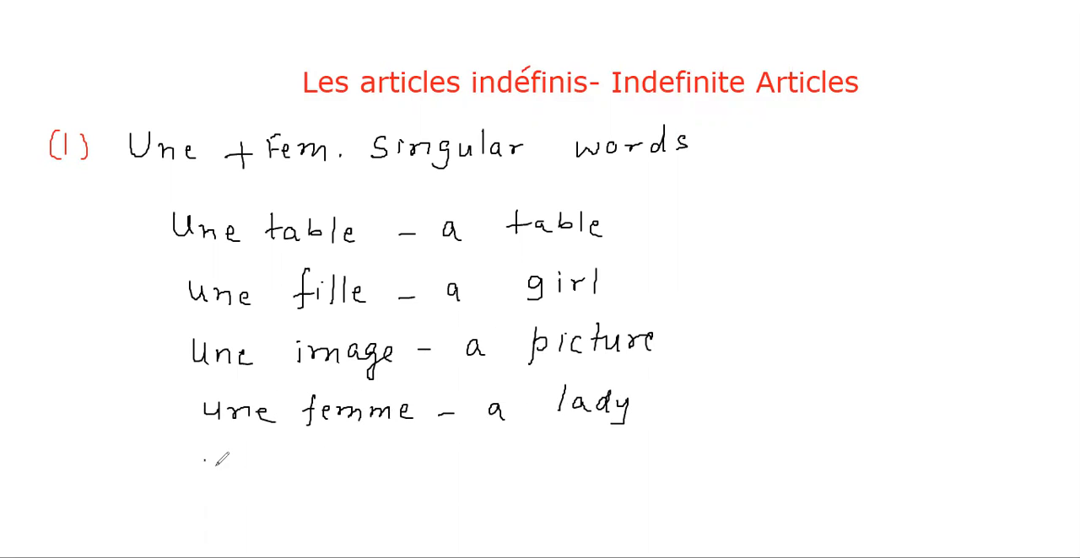
text(un)
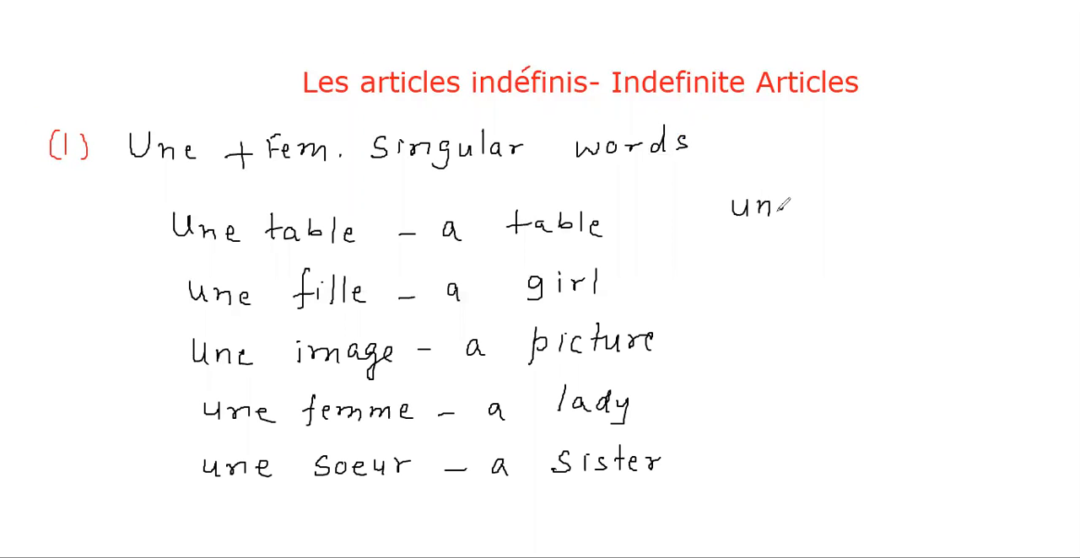
text(le)
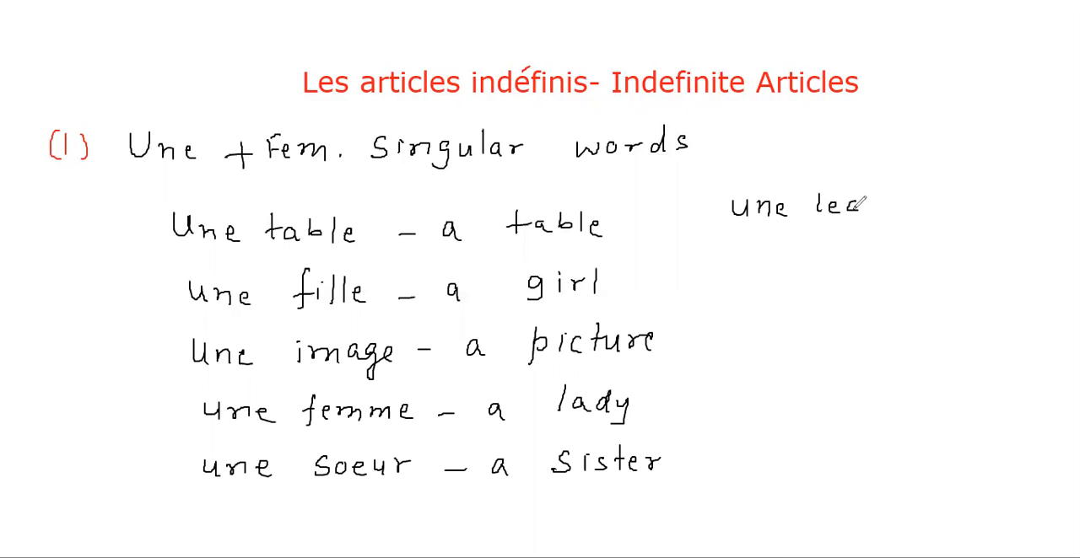
text(leçon-)
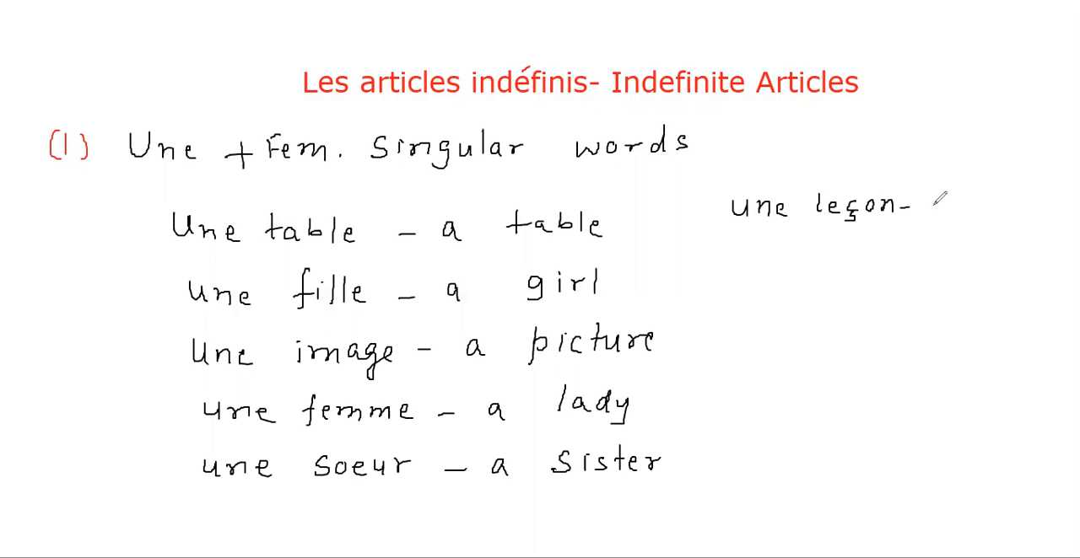
text(a lesson)
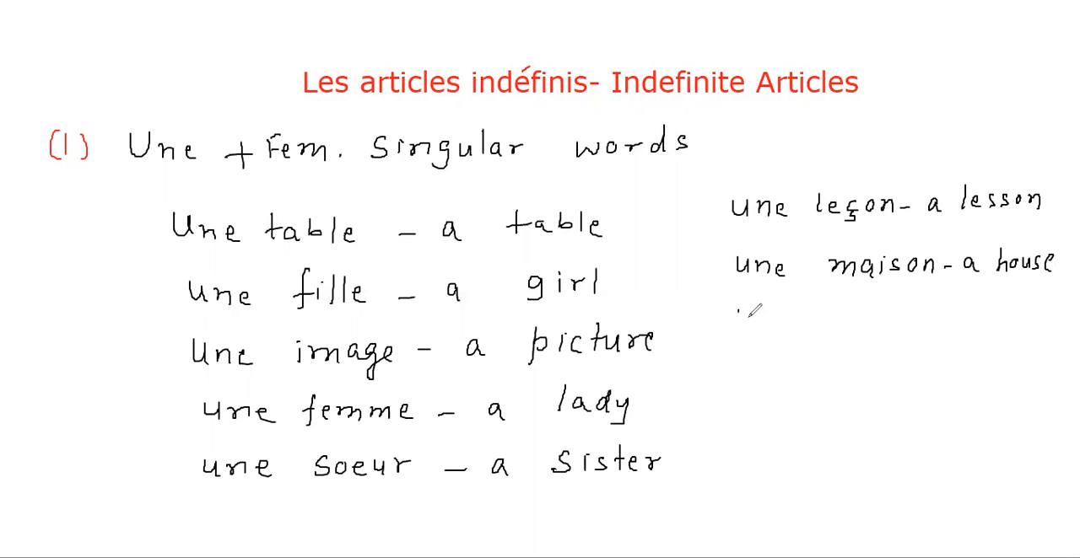
text(Une nuit - a)
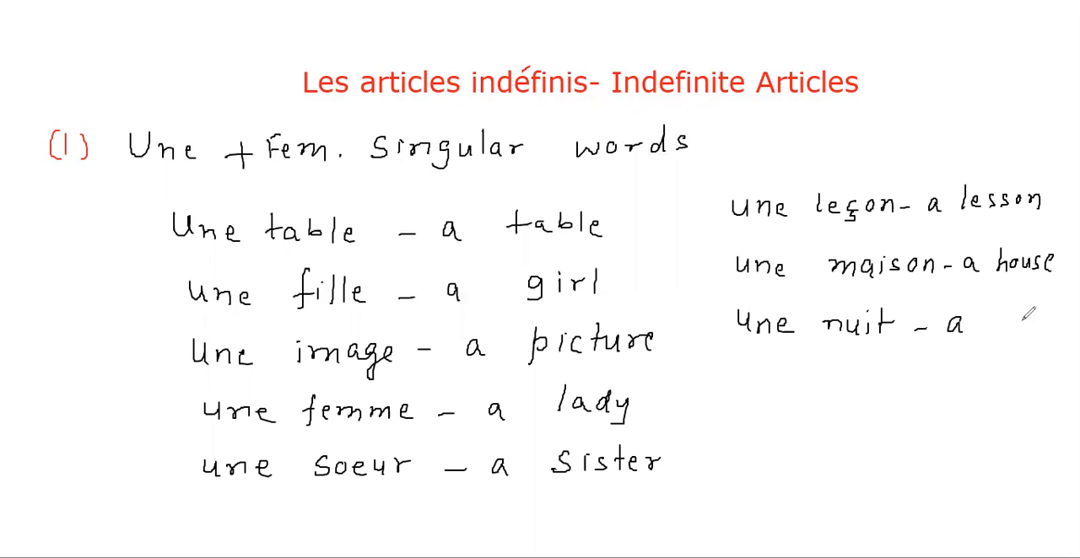
text(night)
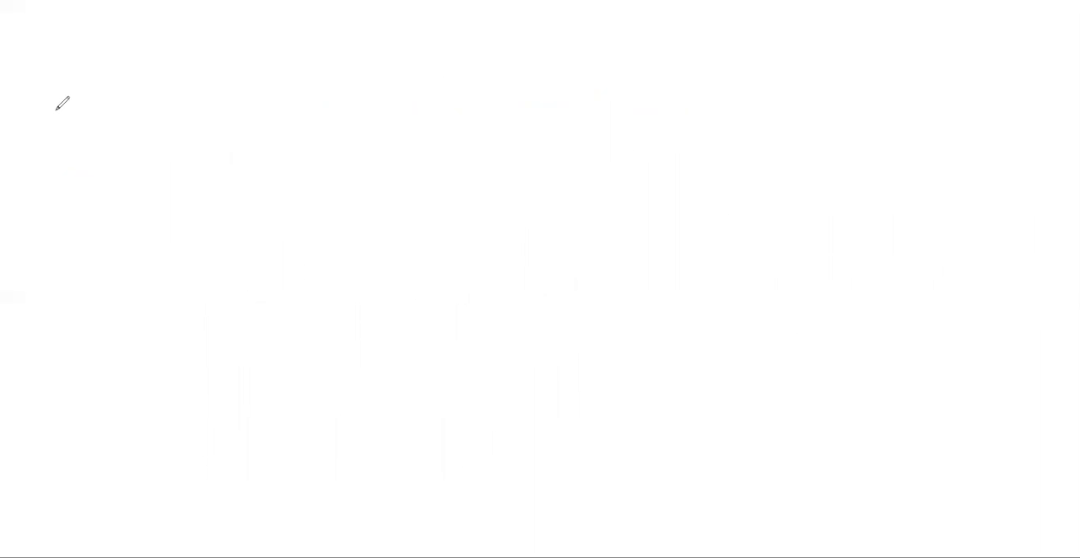
- Complete the heading '(iii) Des + plural words (s, x, z ending words)' across the top
drag(59, 102, 97, 123)
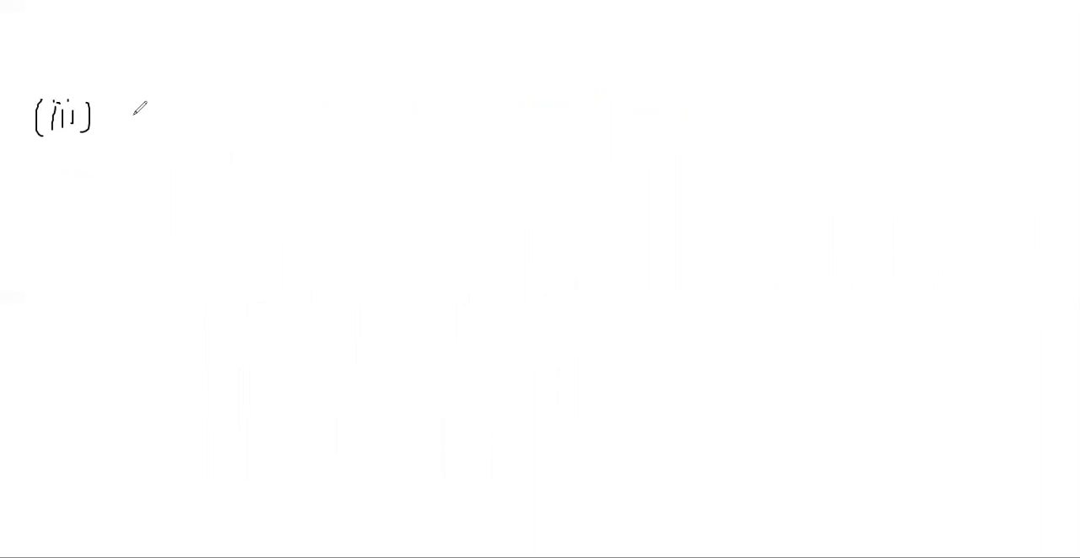
text(Des + plural words (s, x, z)
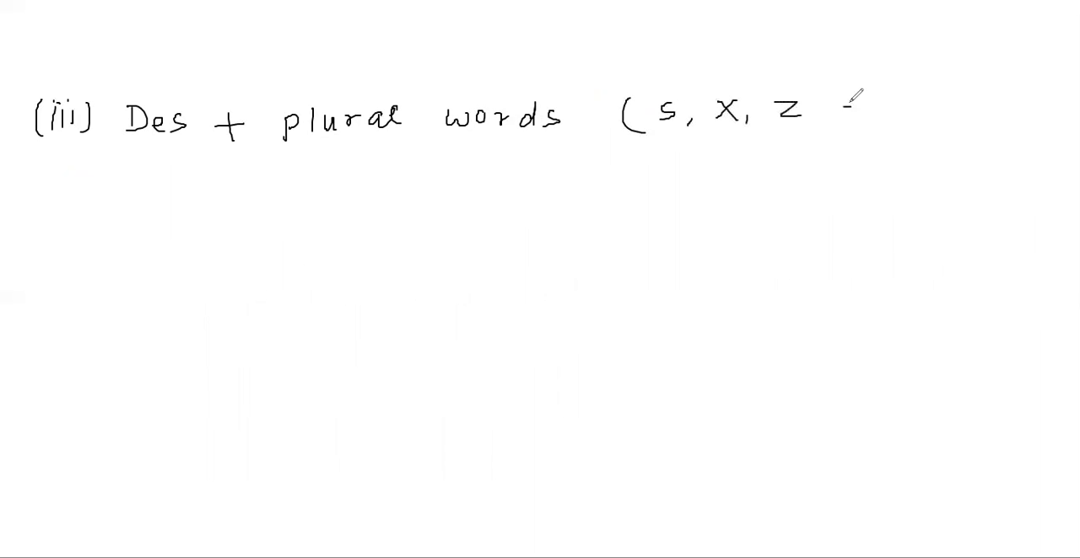
text(ending)
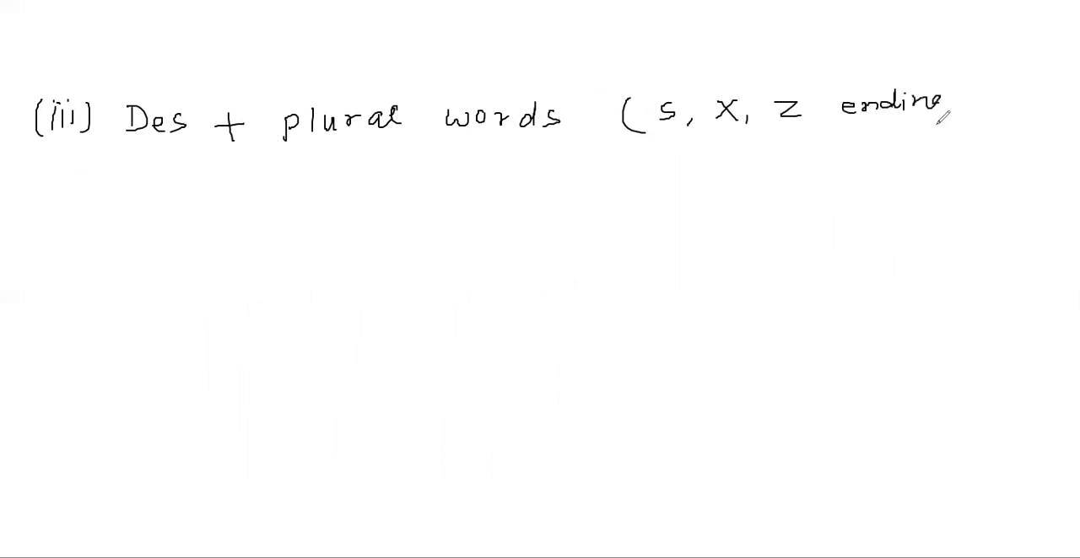
text(words))
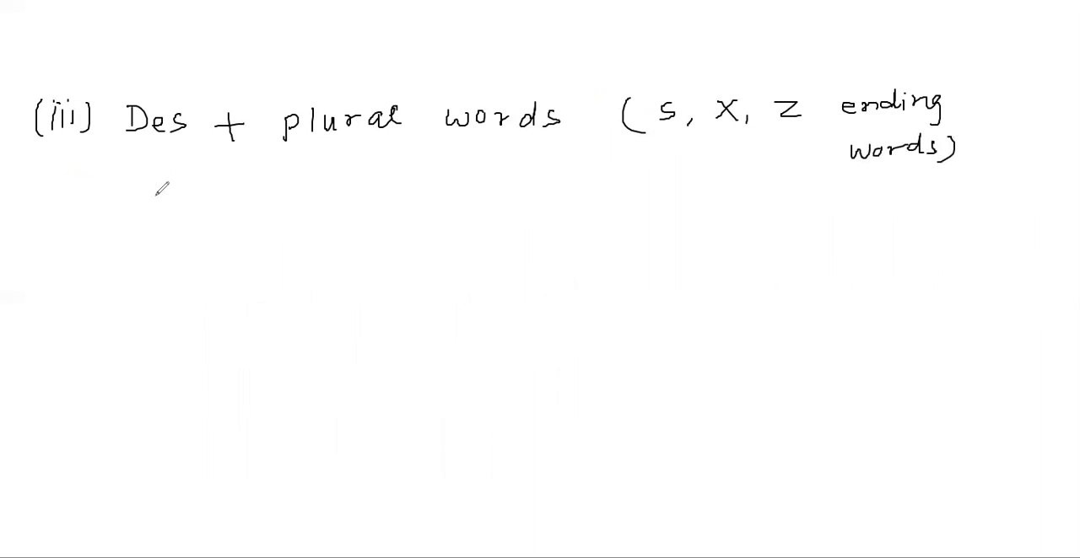
text(Des + consonant)
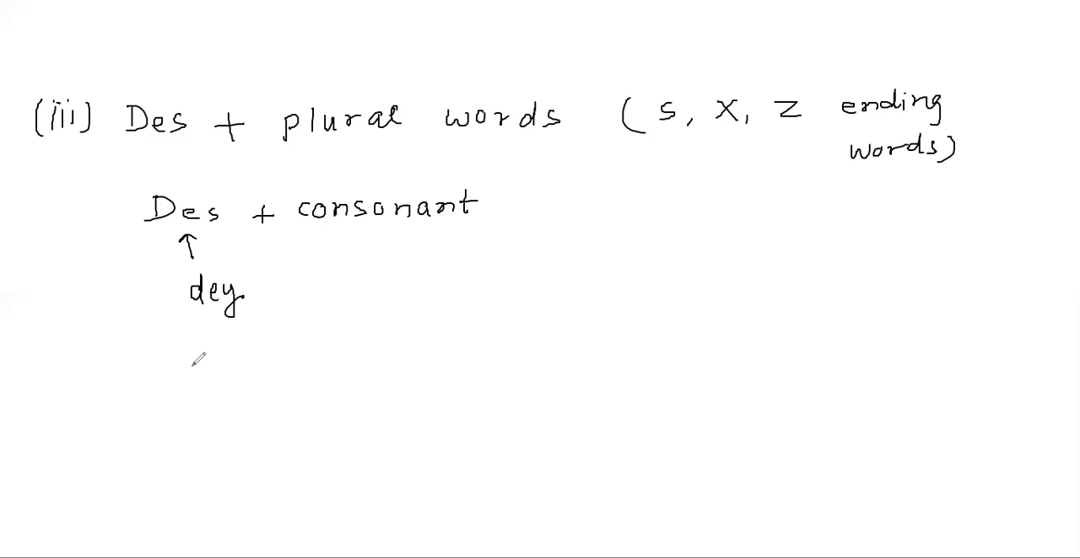
- Note 'Des + consonant' → 'dey', then begin 'Des + a, e, i, o, u, h' with an arrow
text(Des + a,e, i,)
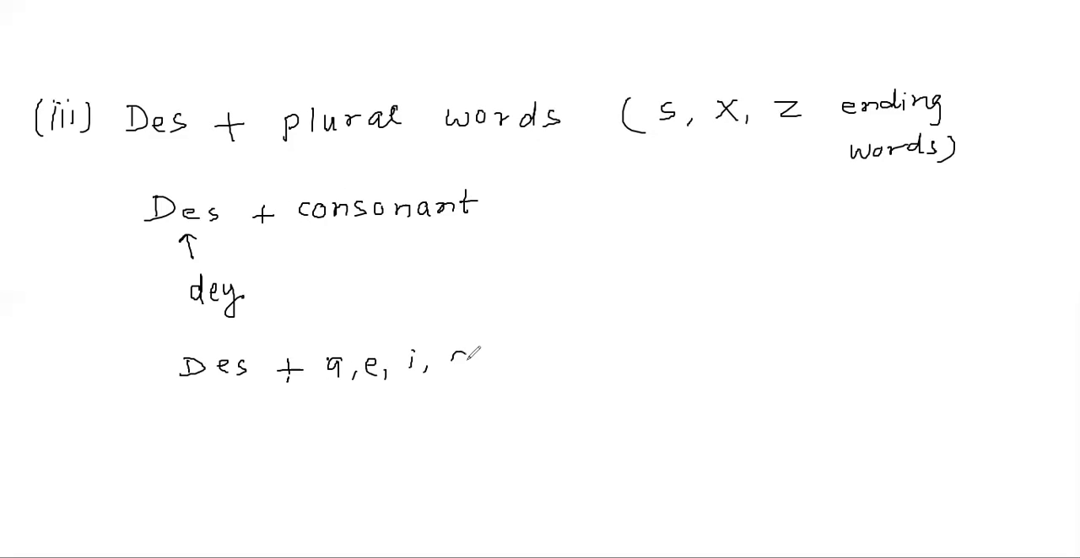
text(o, u, h)
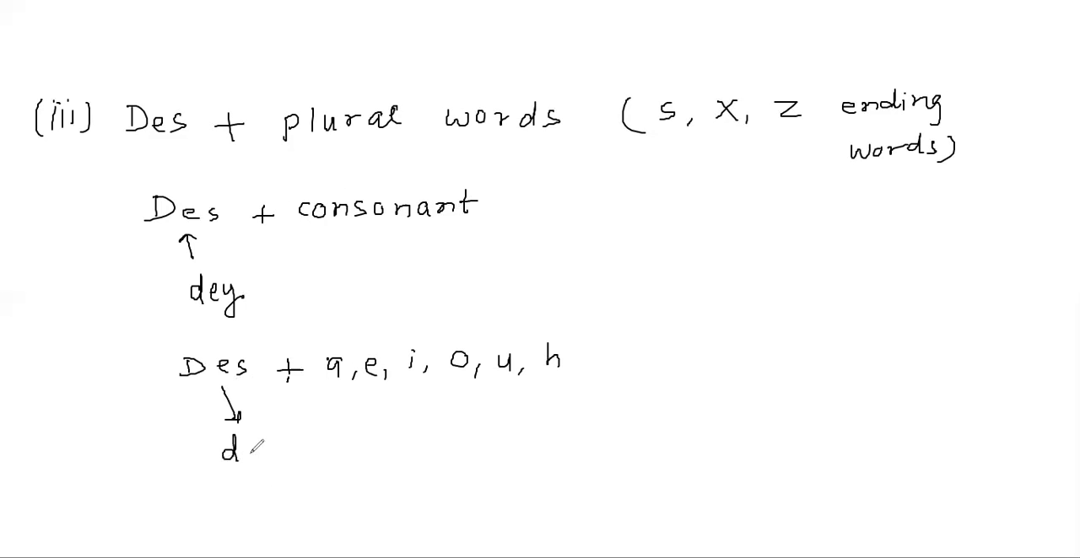
text(z)
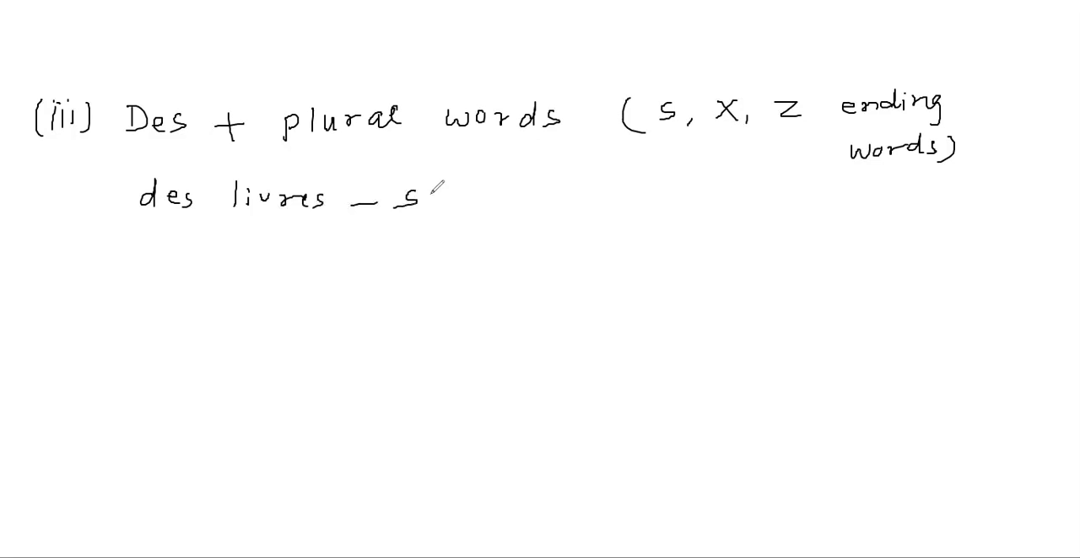
- Erase the pronunciation notes and write des livres, des gâteaux and des hommes with translations
text(some book)
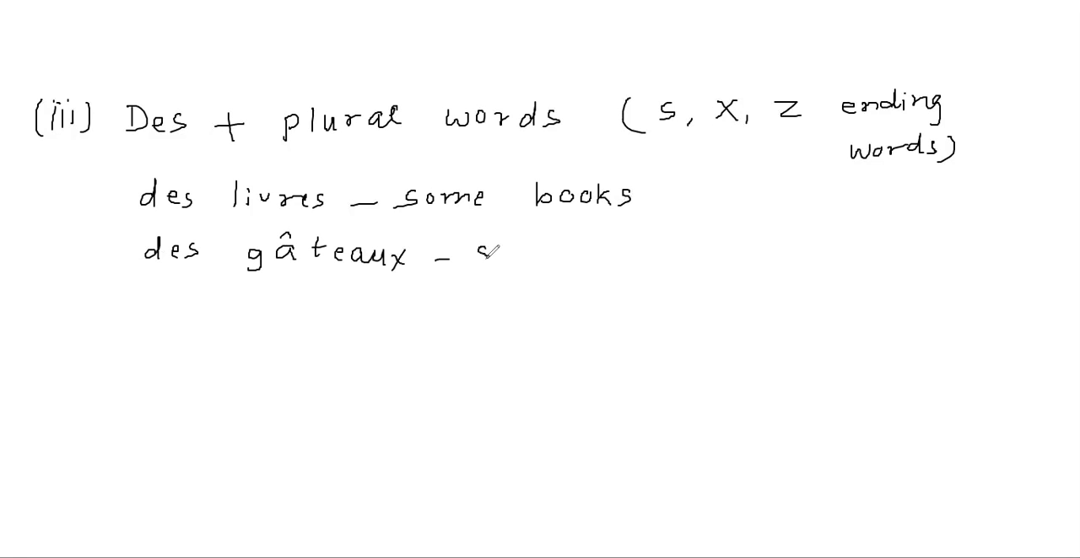
text(some cakes)
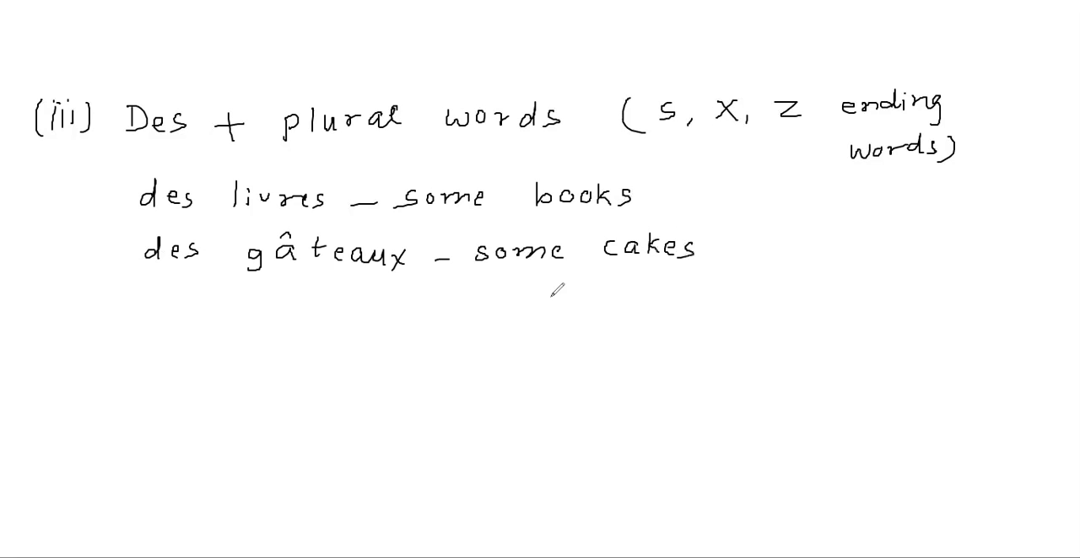
text(des)
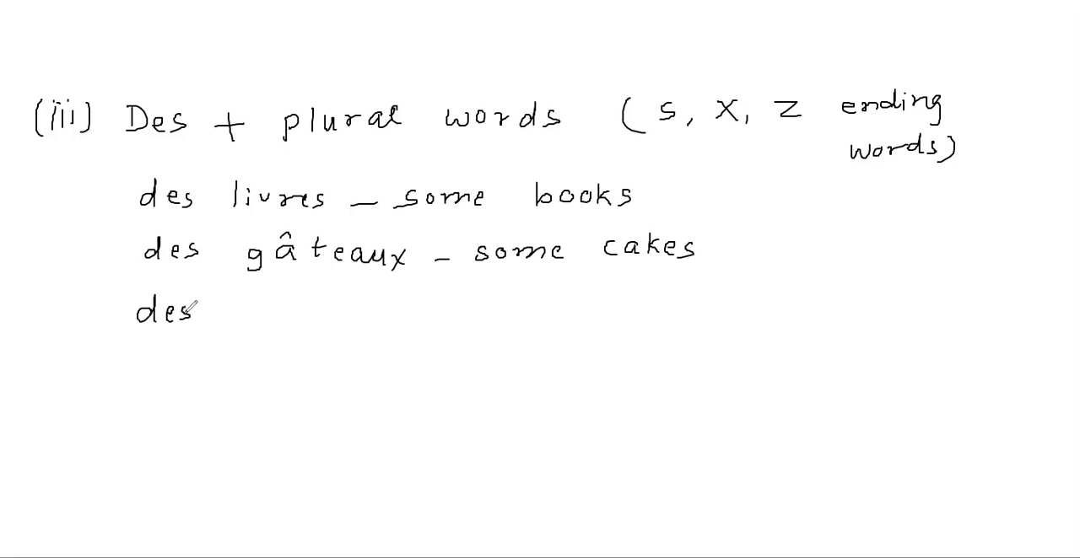
text(hom)
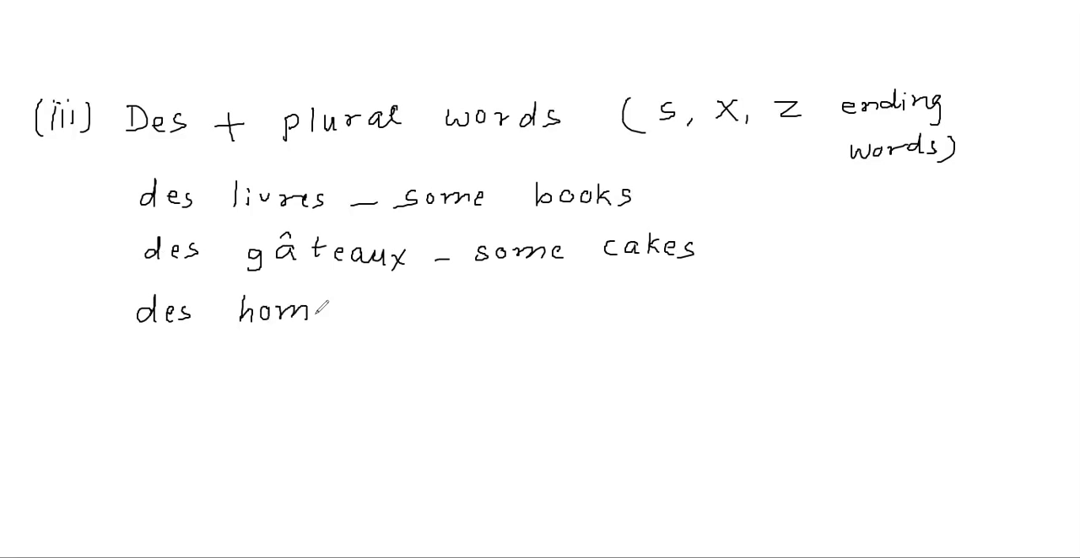
text(mes - son)
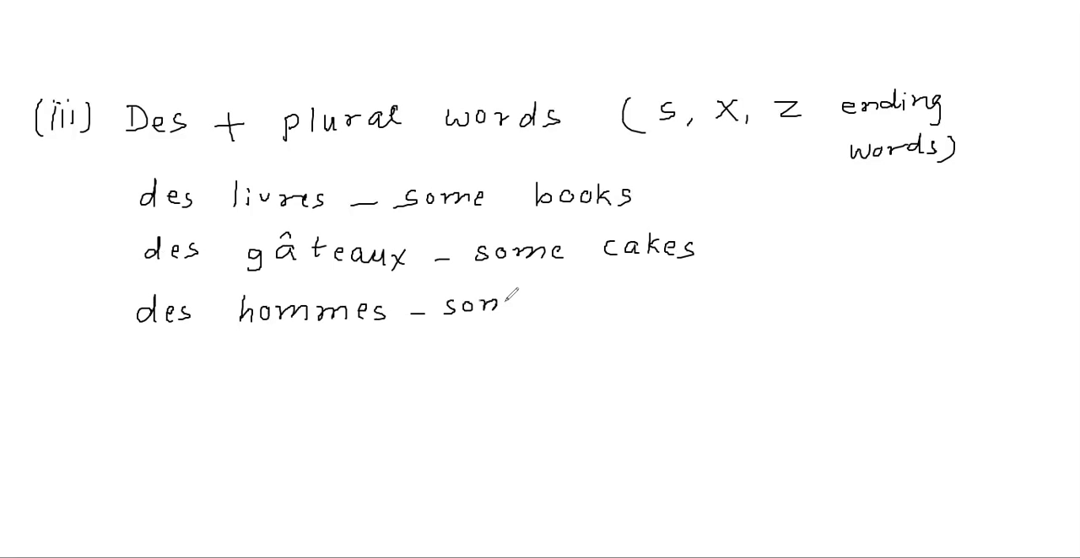
text(some me)
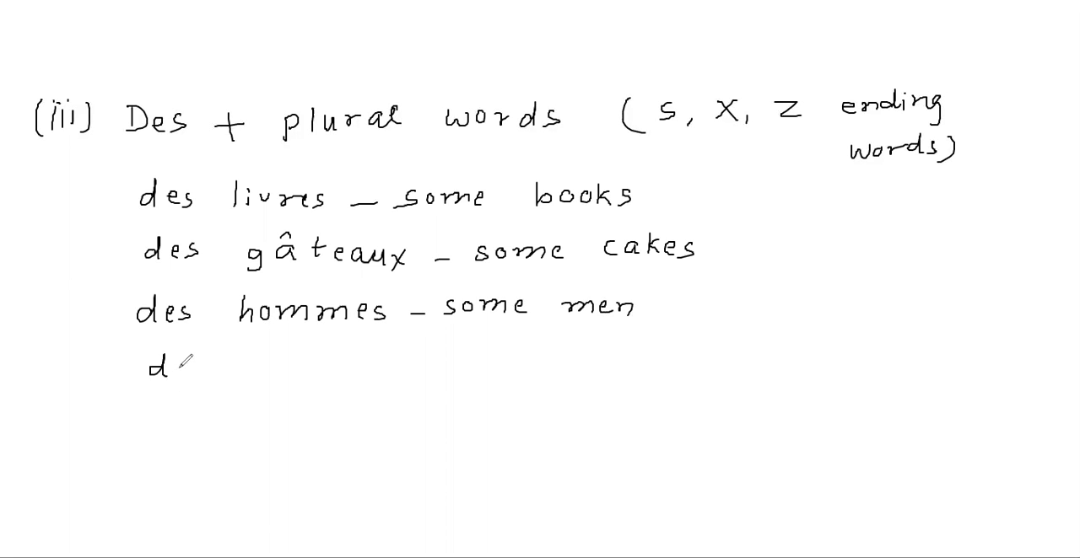
- Add des arbres, des nez and 'des horloges – some wall…' with English translations
text(des arbres - some)
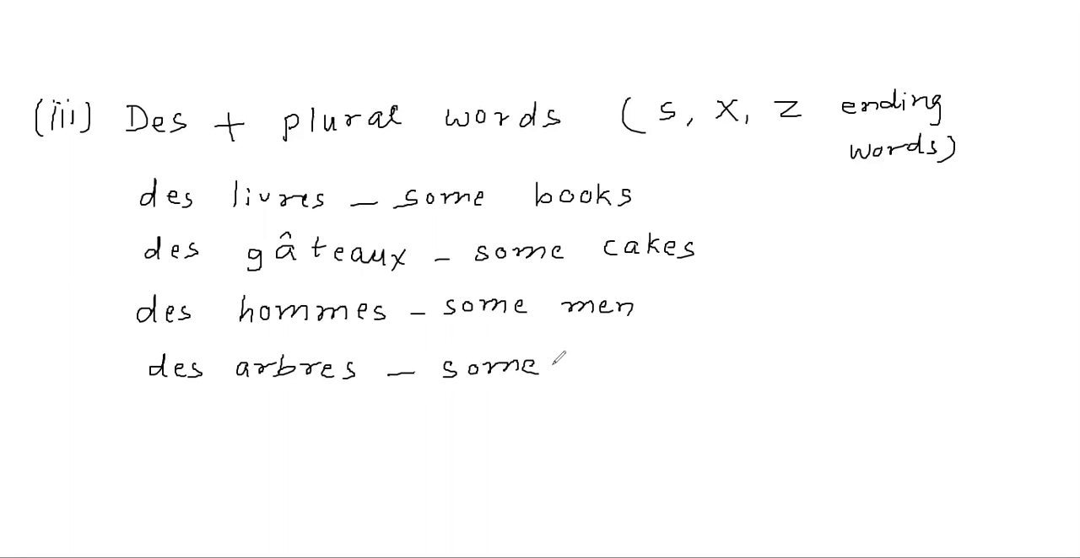
text(tre)
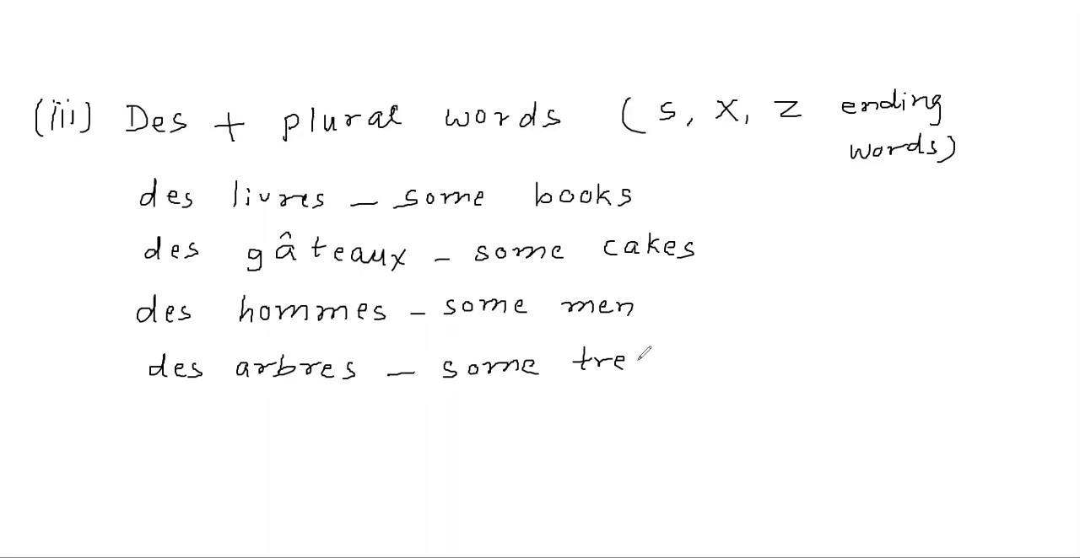
text(es)
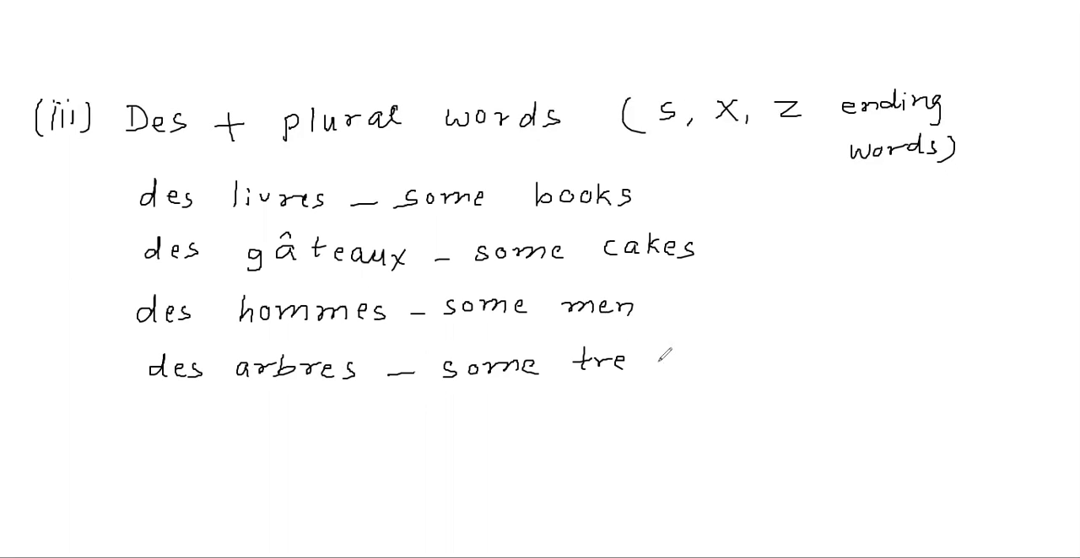
text(es)
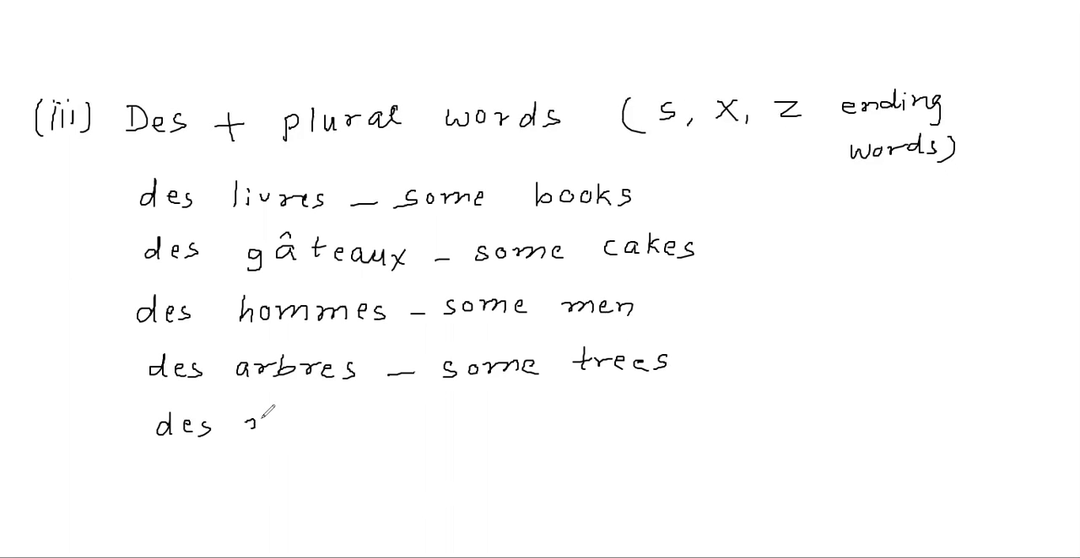
text(nez - som)
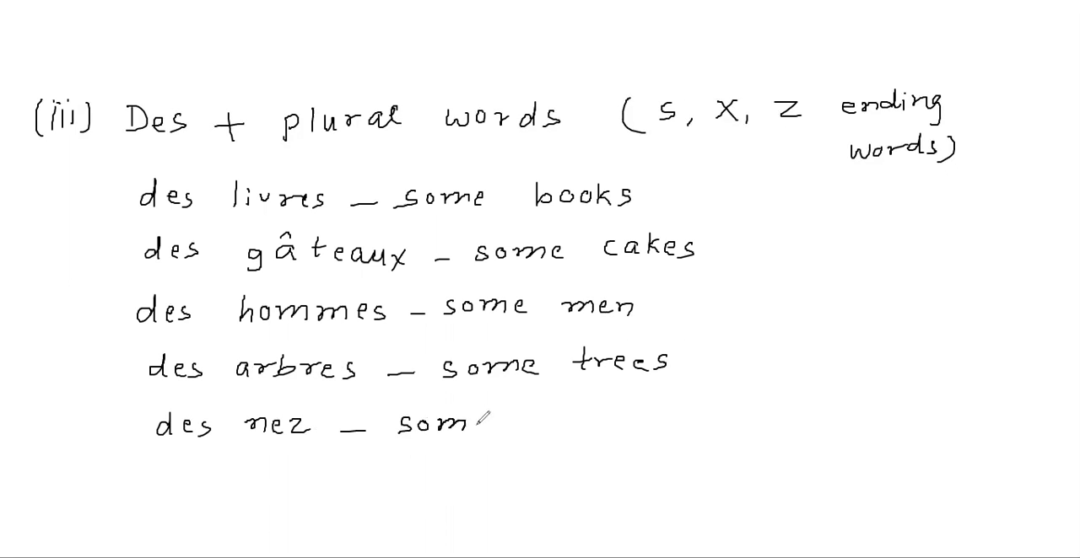
text(noses)
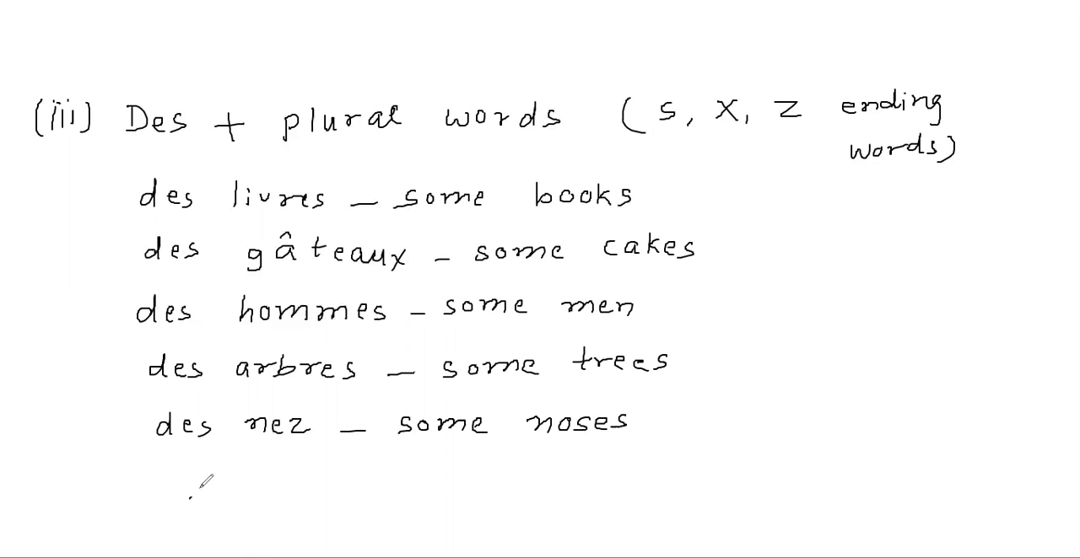
text(des horlog)
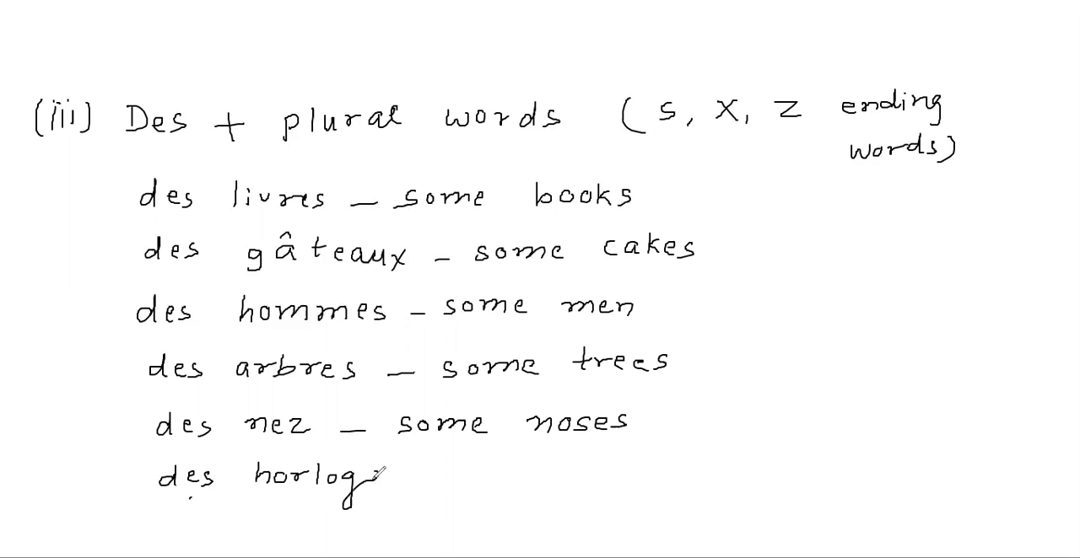
text(es —)
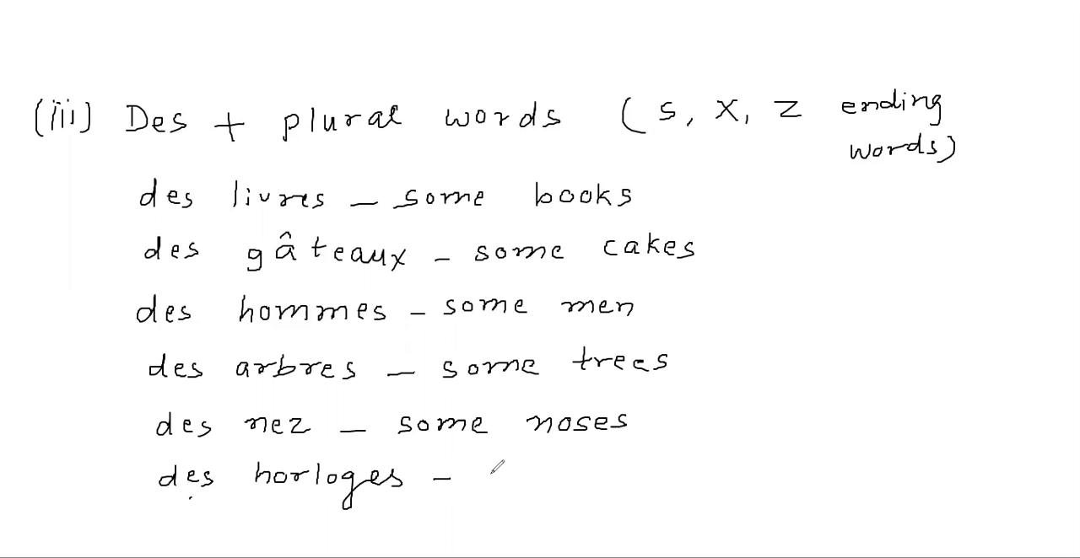
text(some)
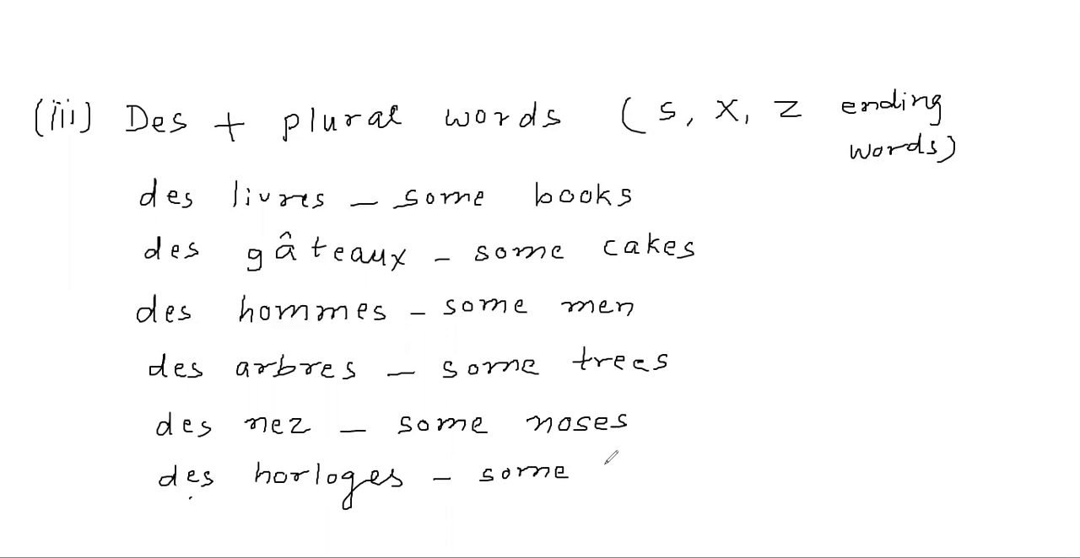
text(wall)
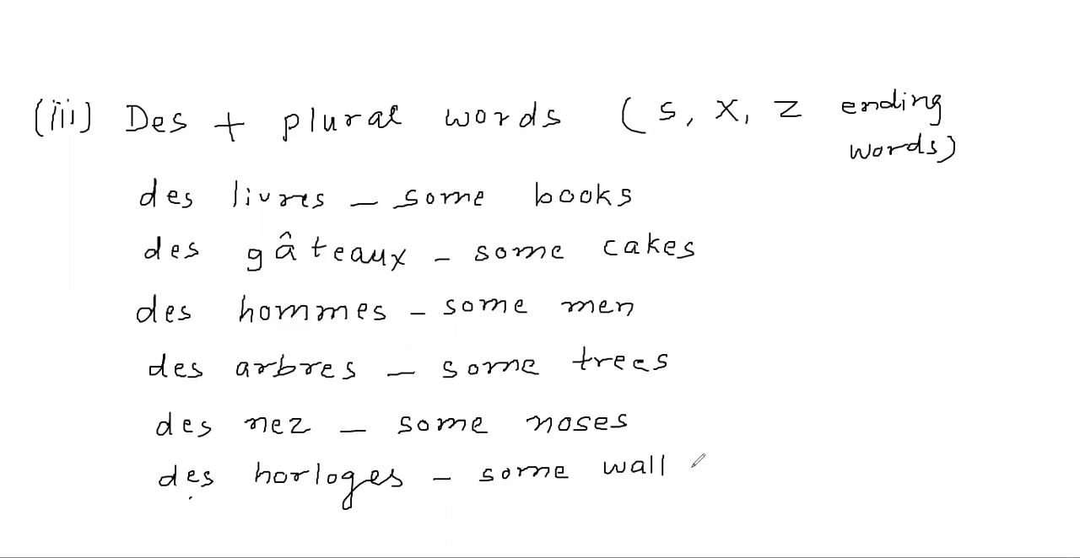